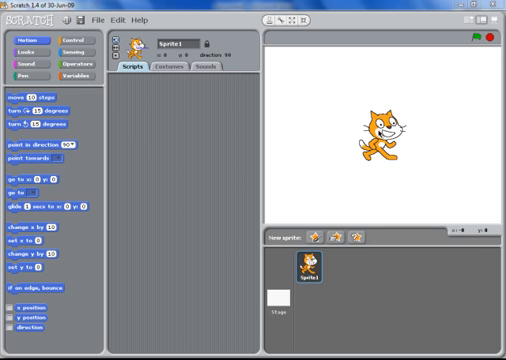
Give the cat a right-arrow key script that moves it 10 steps.
right_click(376, 130)
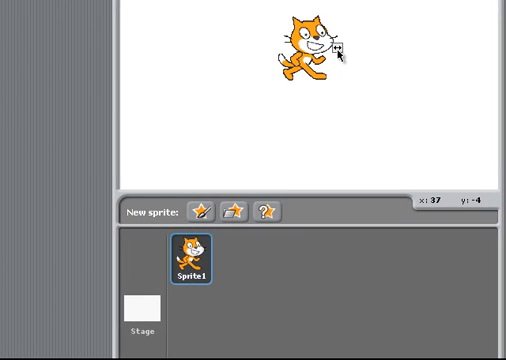
drag(308, 50, 298, 40)
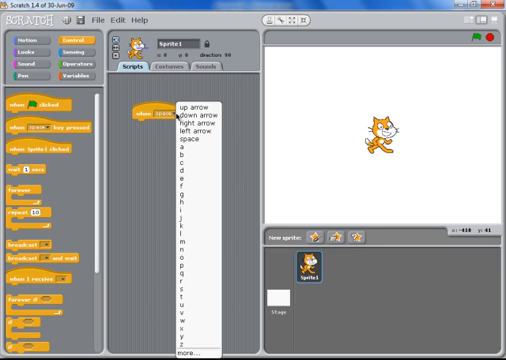
mouse_move(190, 130)
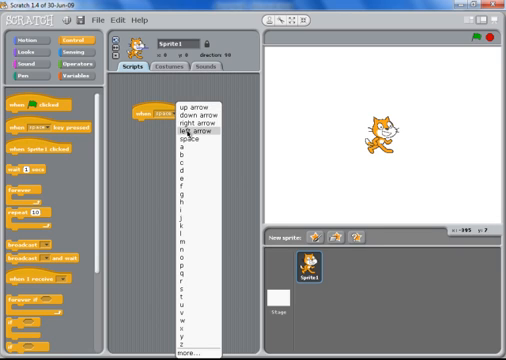
click(184, 130)
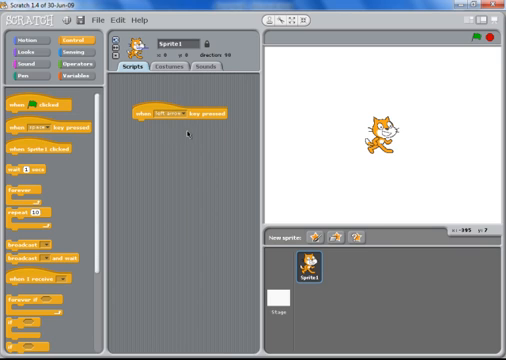
click(32, 40)
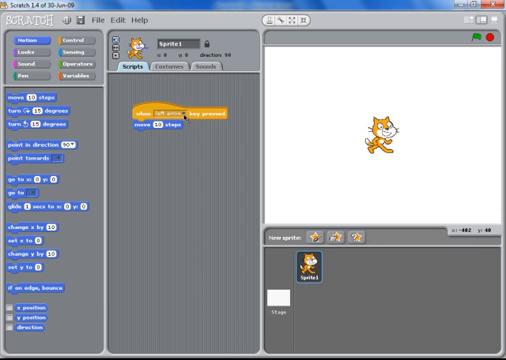
click(188, 112)
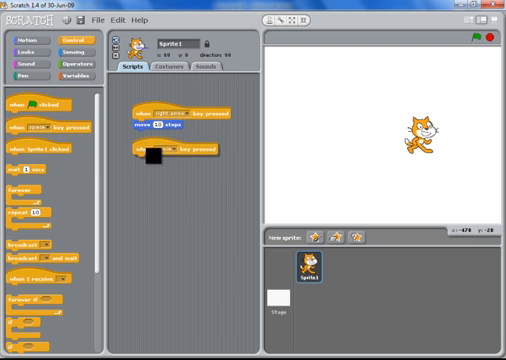
Give the cat a left-arrow key script that moves it -10 steps.
click(156, 156)
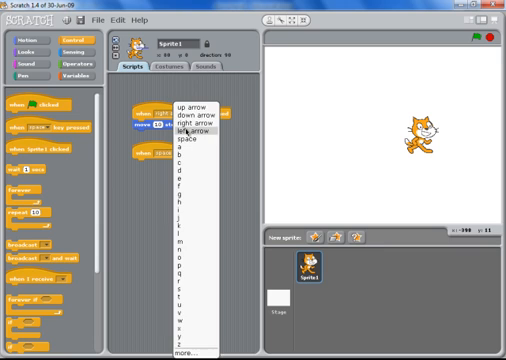
click(192, 124)
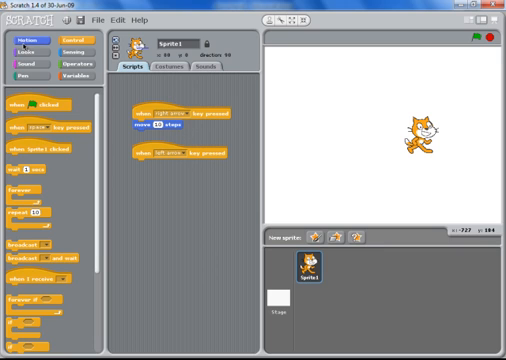
click(28, 36)
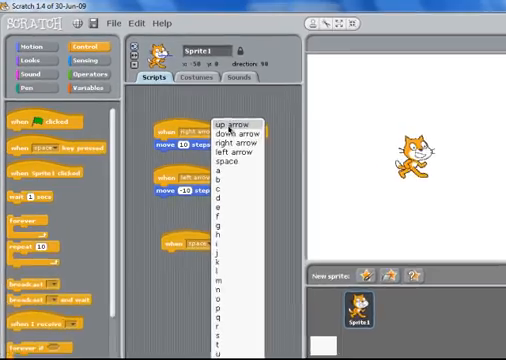
Set the third script to the up arrow and attach a 'change y by 10' block.
click(38, 62)
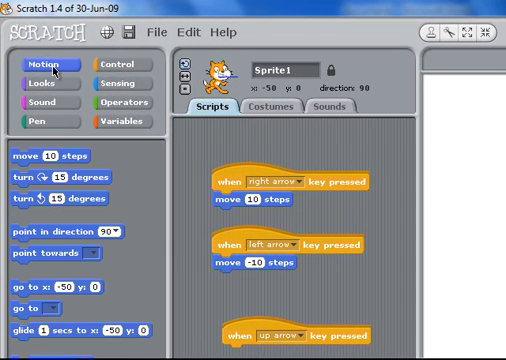
mouse_move(52, 176)
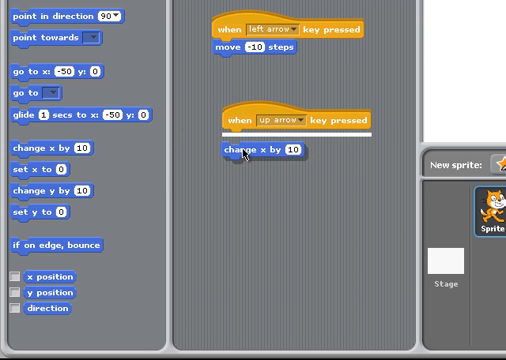
drag(244, 156, 244, 136)
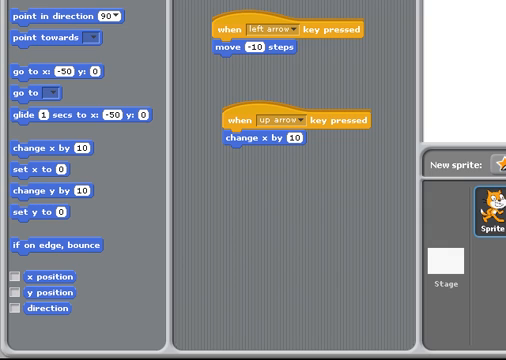
mouse_move(496, 60)
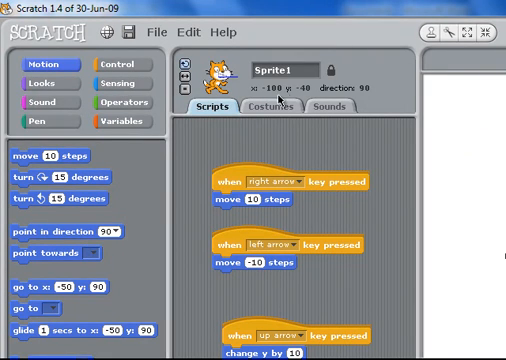
Review the cat's costumes, then add 'next costume' blocks under the arrow-key scripts.
click(278, 110)
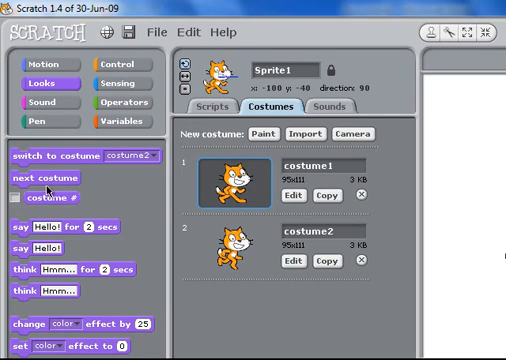
click(210, 108)
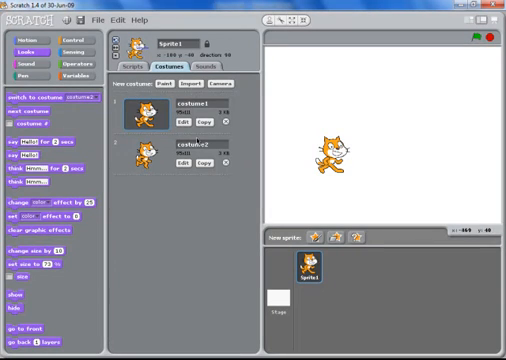
click(136, 64)
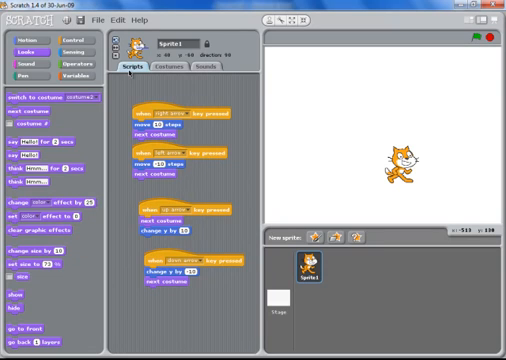
mouse_move(286, 180)
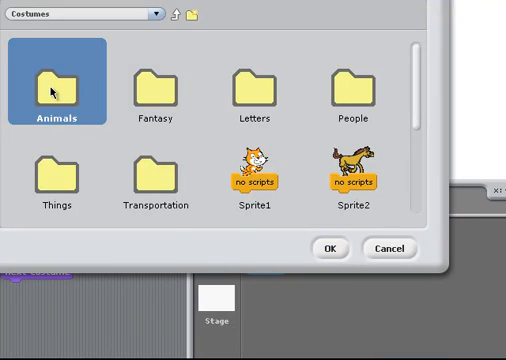
Import the blue dog sprite from the Animals library and show its scripts.
double_click(52, 78)
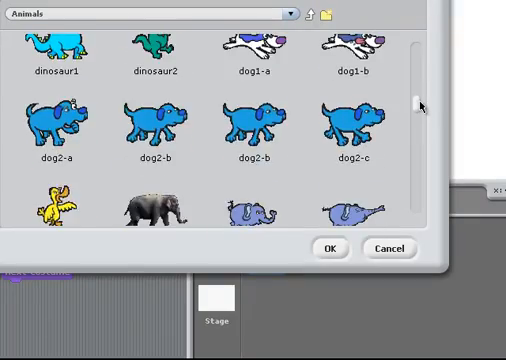
scroll(down, 3)
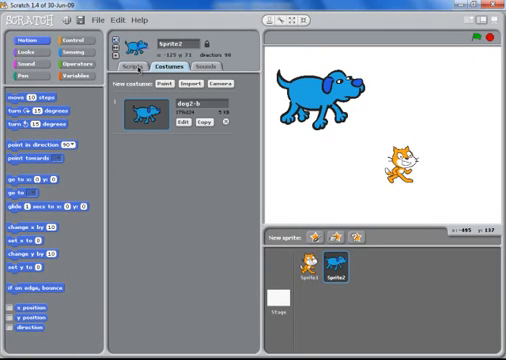
click(128, 68)
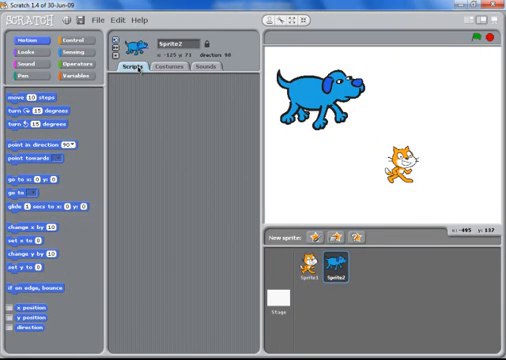
Build the dog's green-flag script that forever points it towards Sprite1, the cat.
right_click(320, 100)
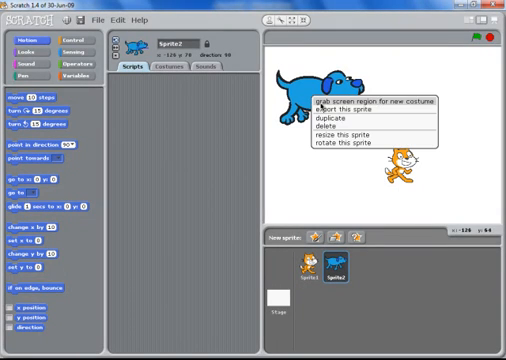
mouse_move(330, 128)
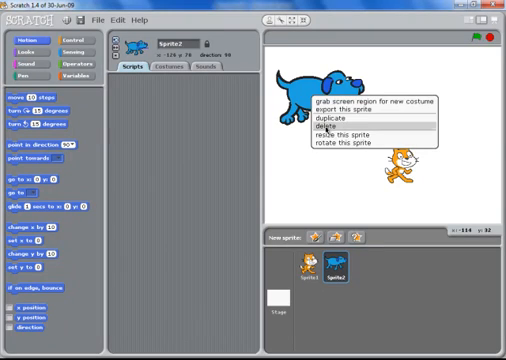
click(334, 130)
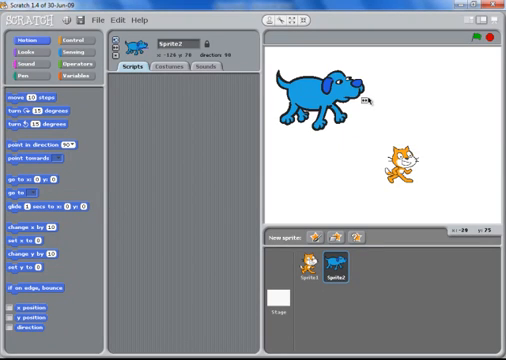
drag(336, 100, 320, 96)
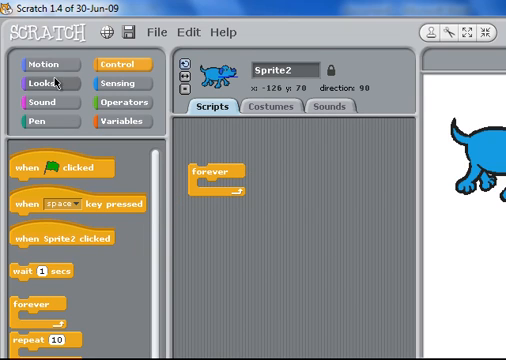
click(40, 62)
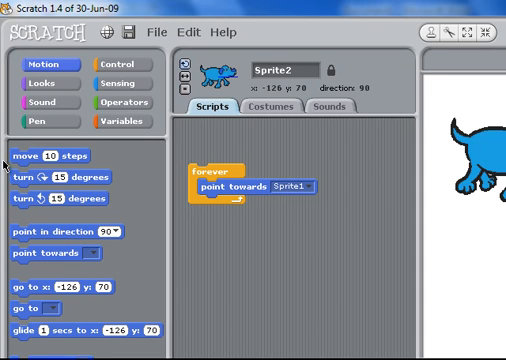
click(116, 64)
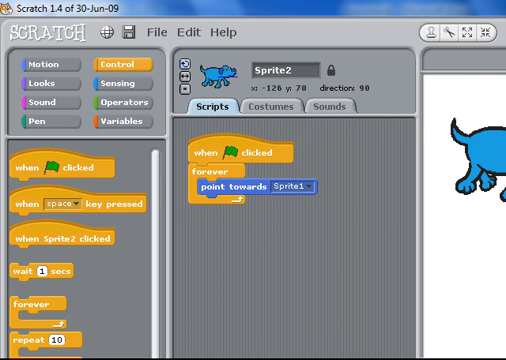
mouse_move(340, 212)
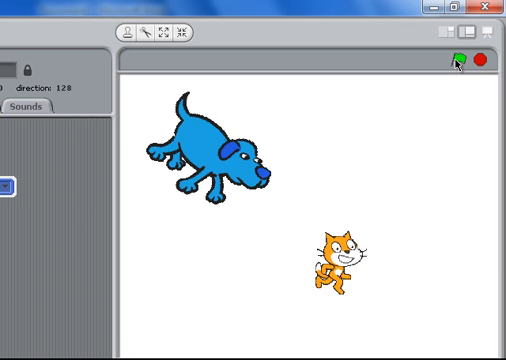
Test the dog turning, add a 'move steps' block in its forever loop, and test the chase.
click(460, 56)
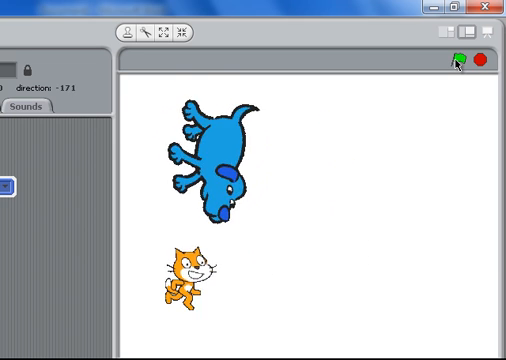
click(464, 58)
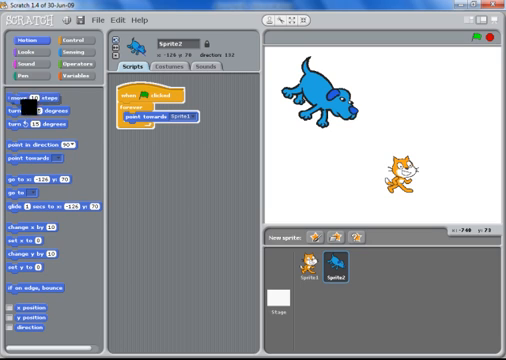
drag(20, 90, 156, 130)
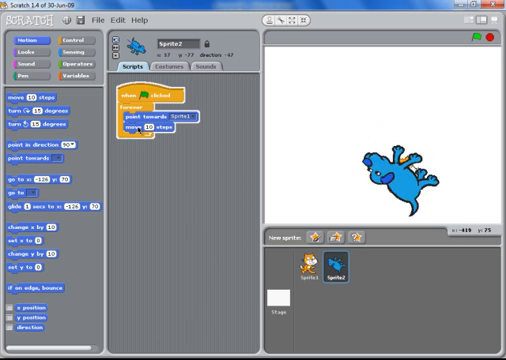
click(476, 38)
text(5)
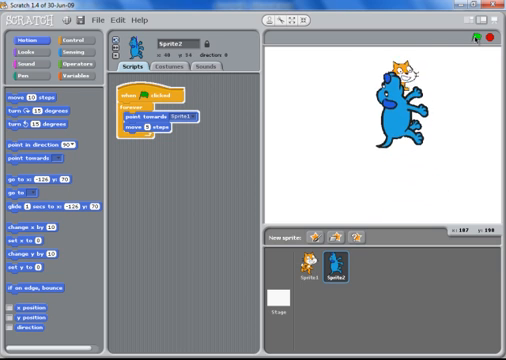
click(472, 40)
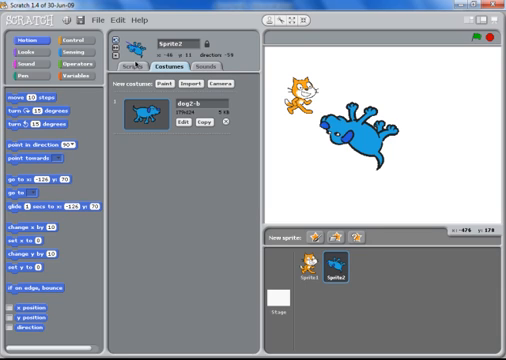
Select Sprite1, the cat, and show its arrow-key scripts.
click(312, 262)
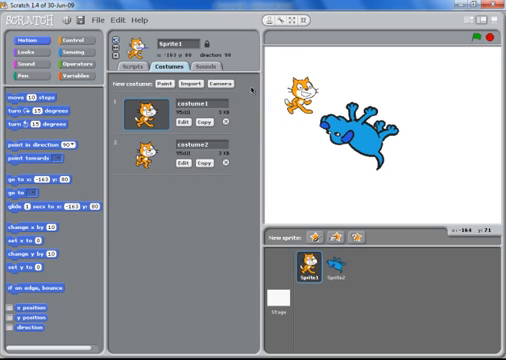
click(140, 62)
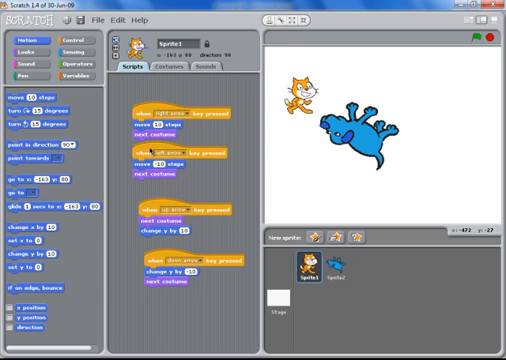